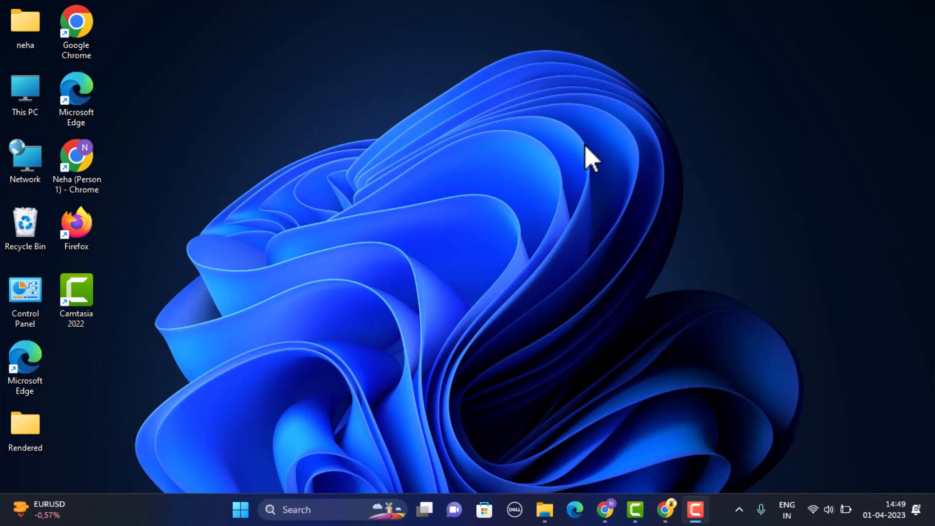
- Launch Google Chrome from the desktop taskbar
click(606, 510)
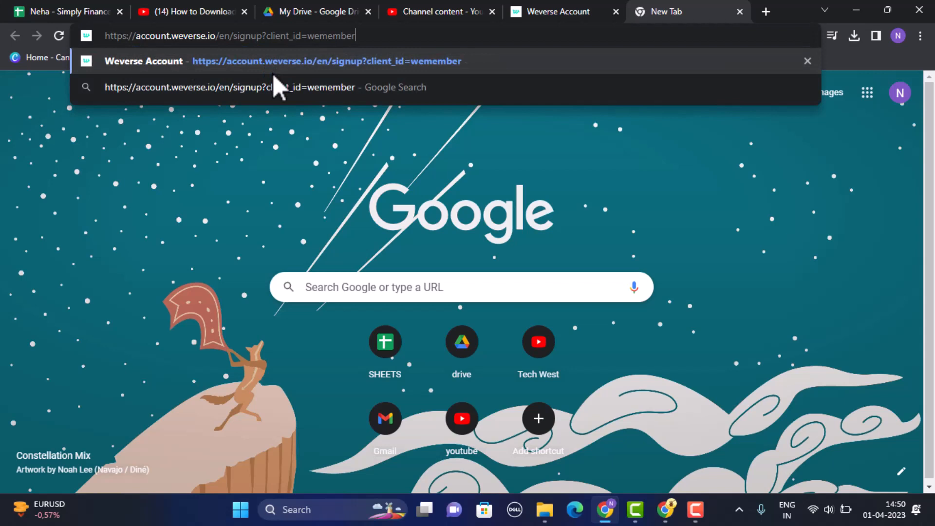
mouse_move(405, 137)
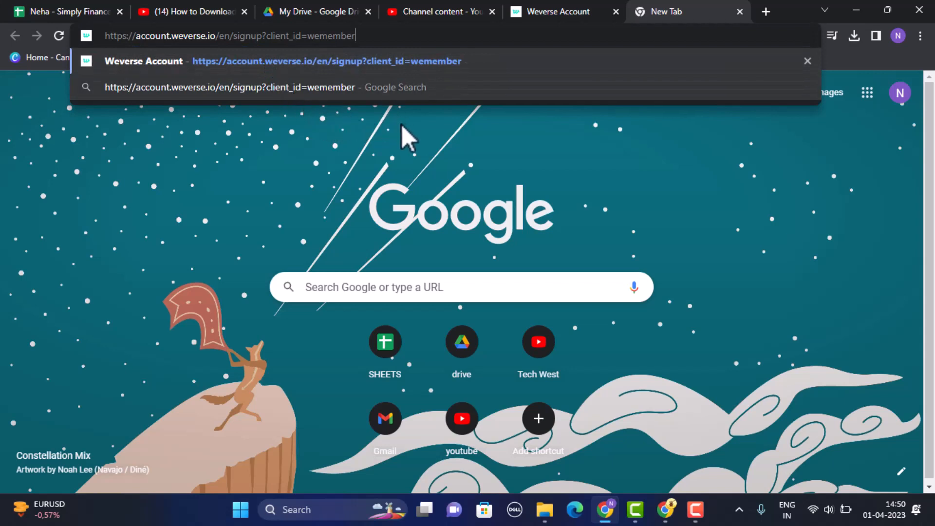
mouse_move(489, 262)
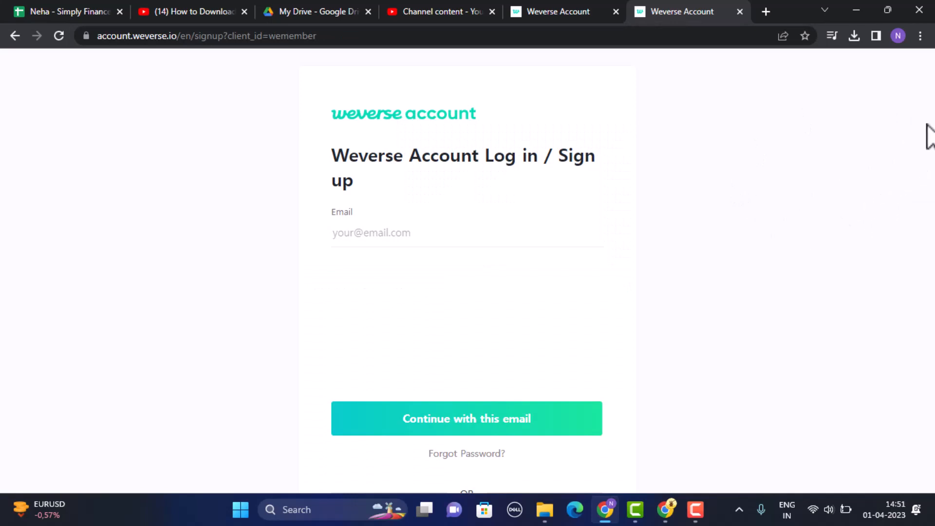
mouse_move(756, 193)
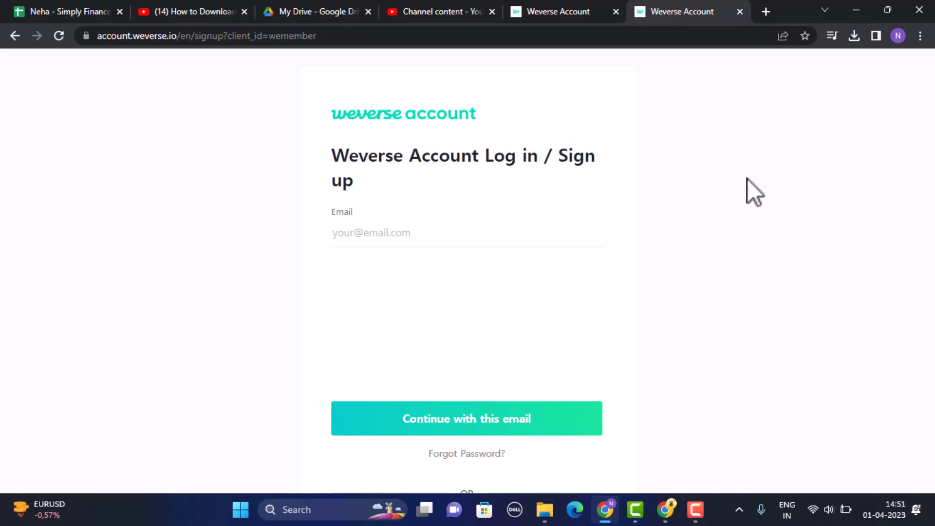
mouse_move(488, 301)
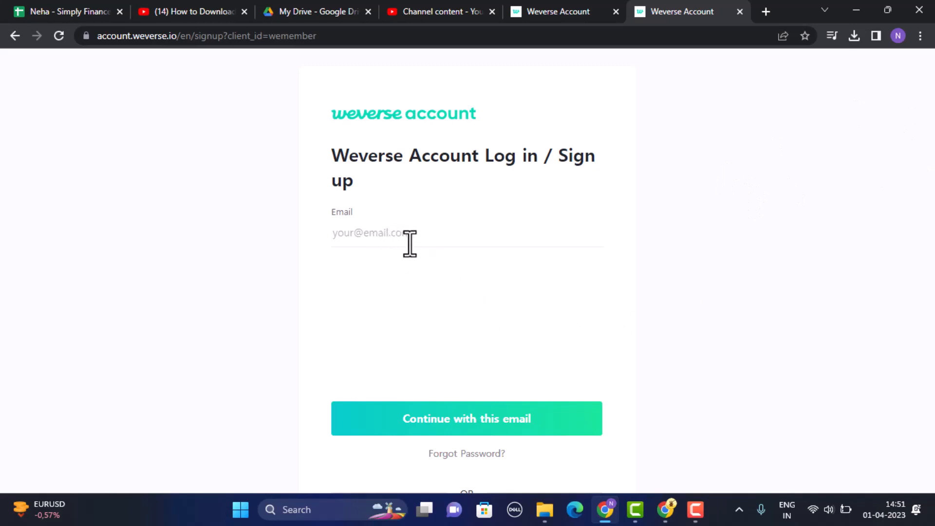
mouse_move(479, 220)
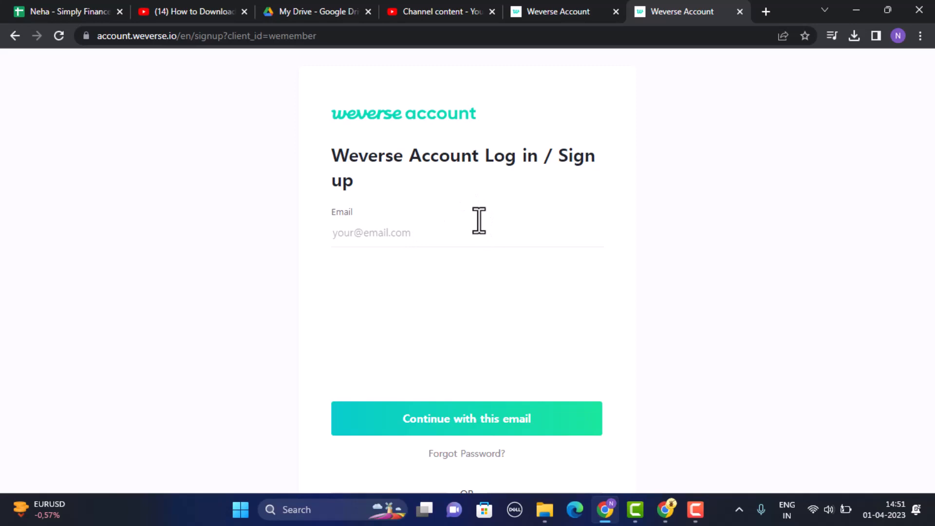
- Continue with the entered email to reach the password log-in step
click(466, 418)
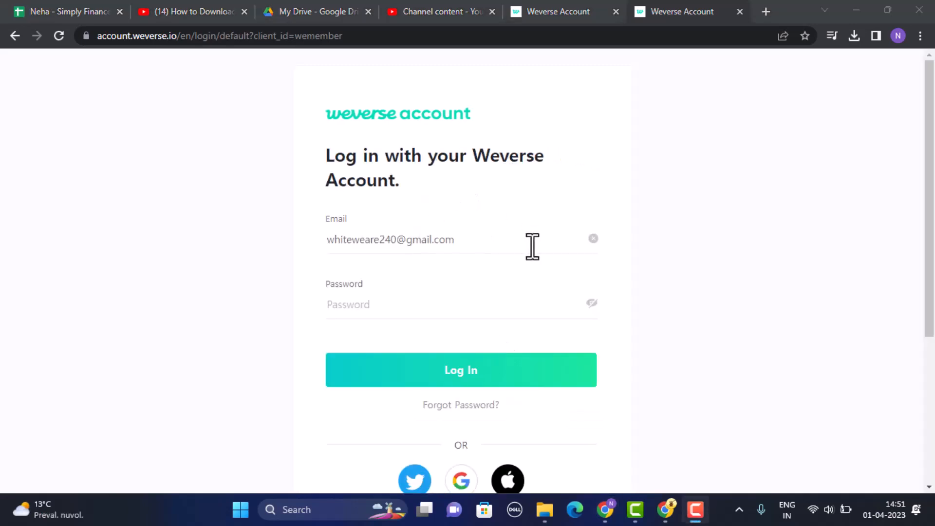
mouse_move(474, 306)
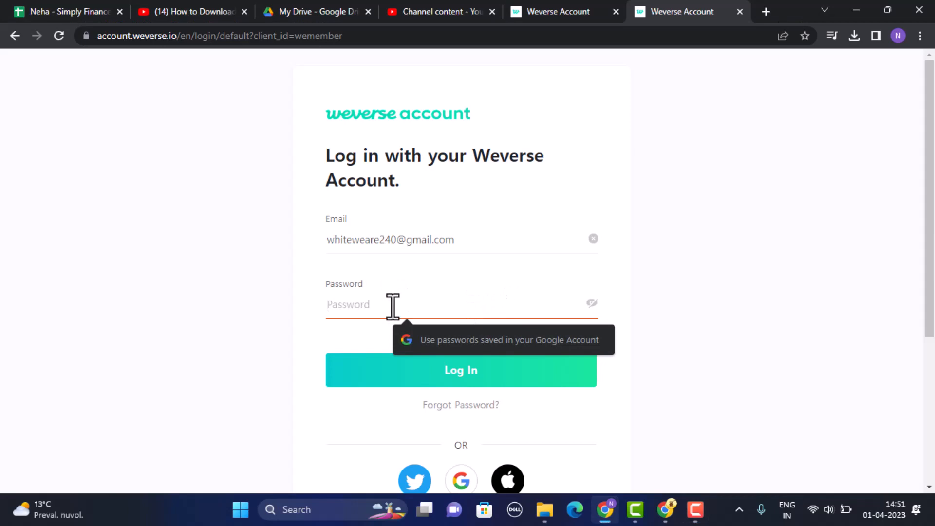
mouse_move(450, 388)
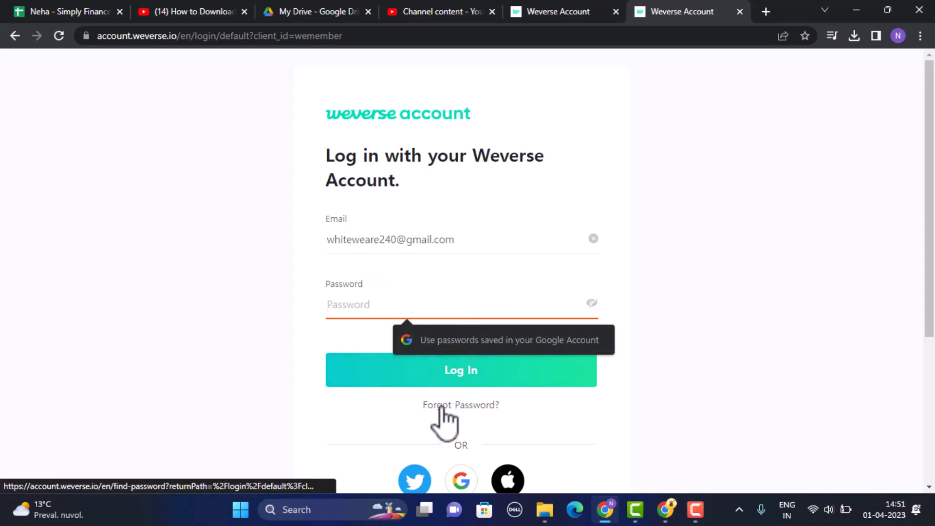
- Request a password reset, then open the Weverse email and follow its 'Reset password' link
click(460, 404)
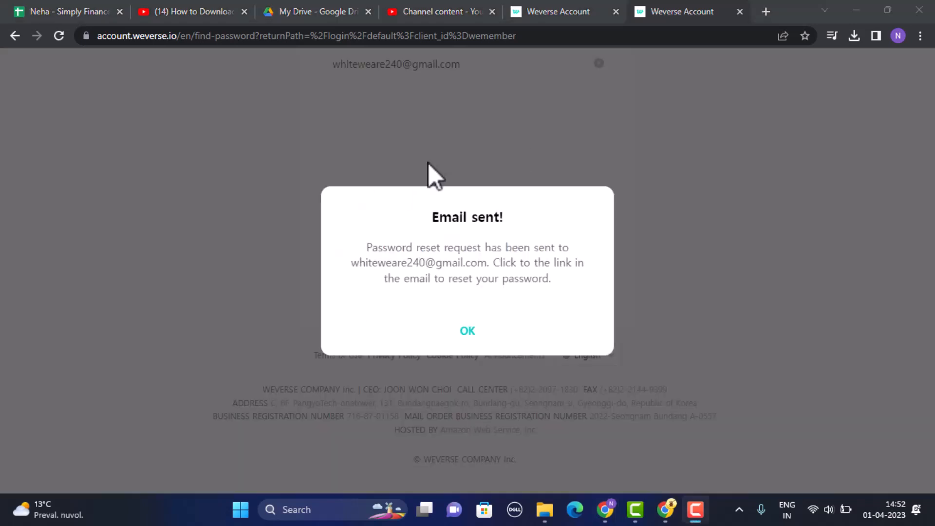
mouse_move(558, 157)
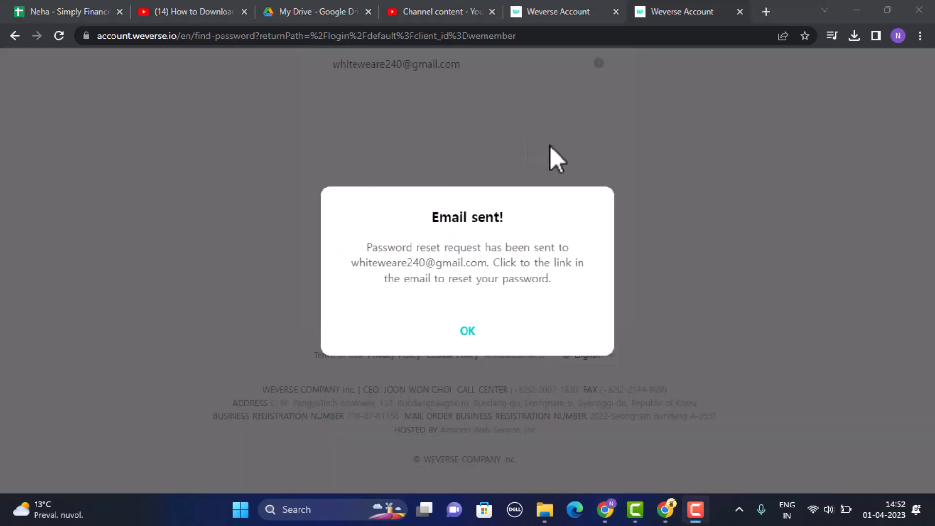
mouse_move(586, 83)
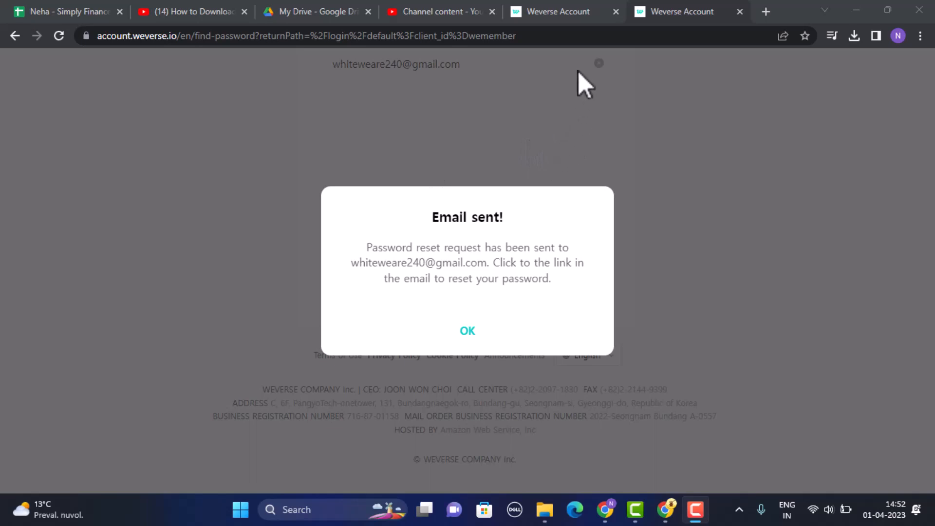
mouse_move(790, 271)
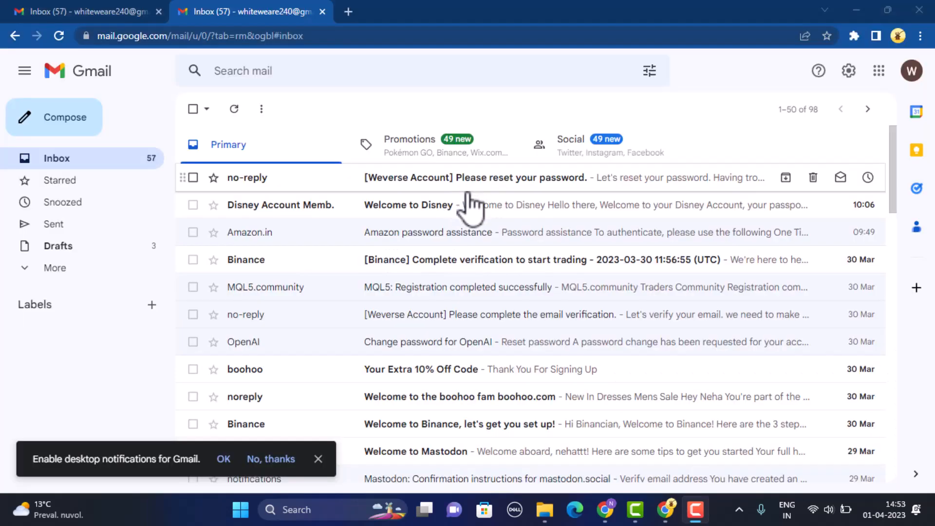
click(476, 178)
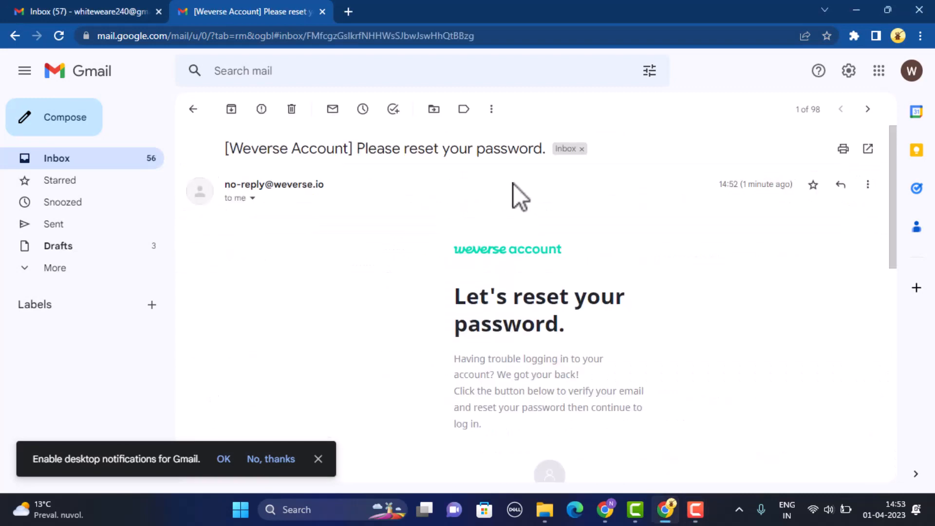
scroll(down, 3)
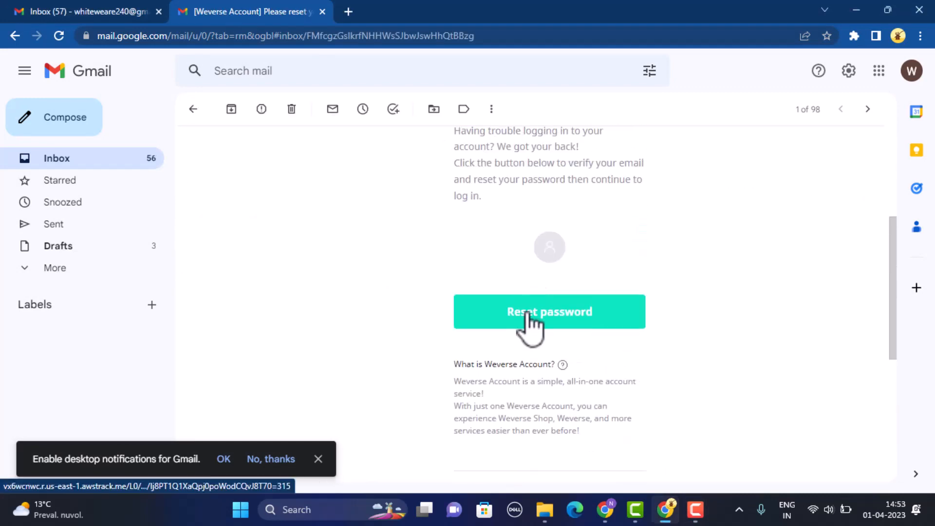
click(549, 310)
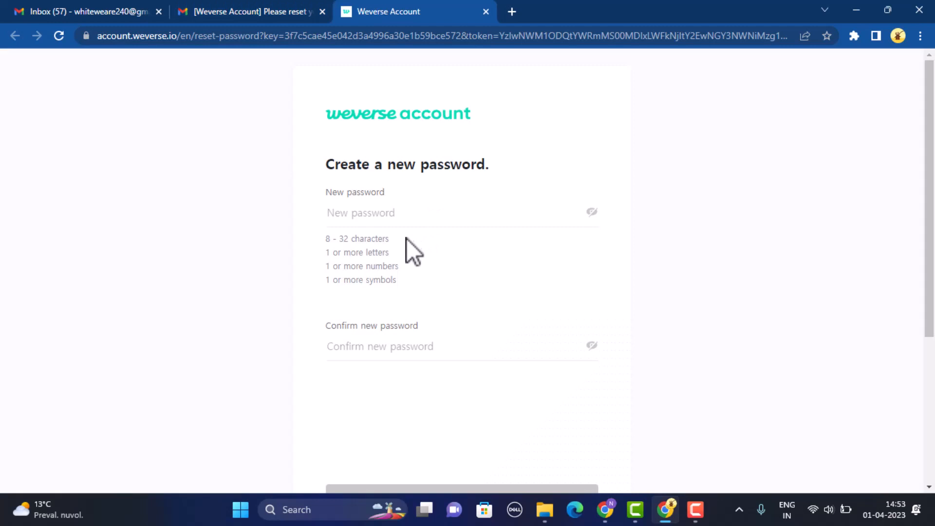
mouse_move(388, 303)
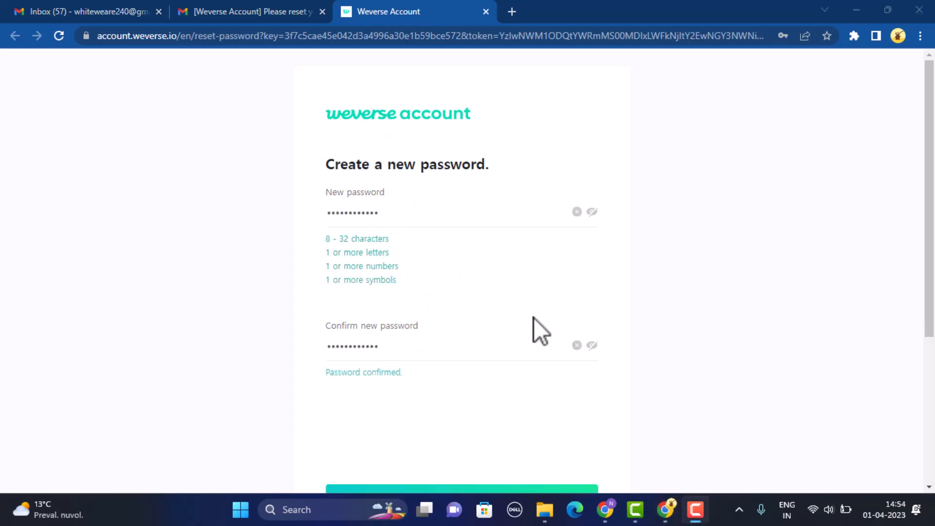
mouse_move(682, 357)
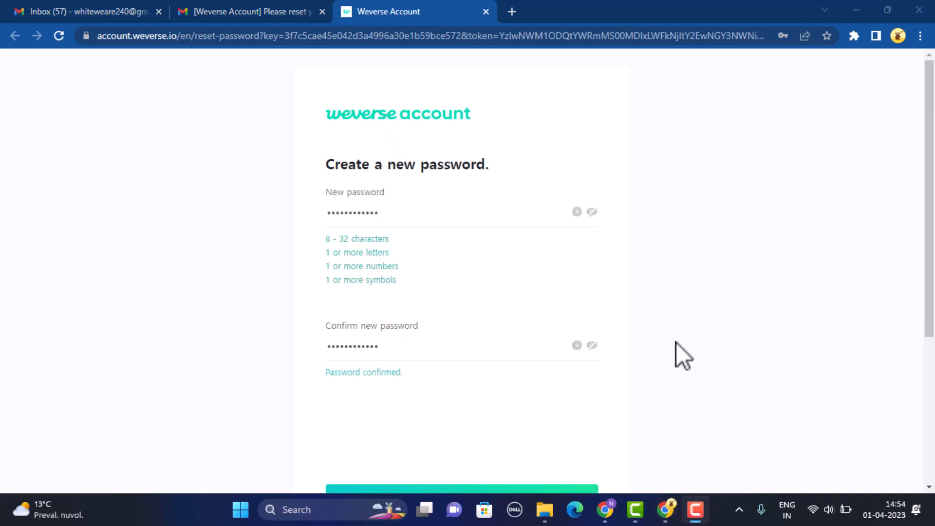
- Save the new, confirmed password on the Create a new password page
scroll(down, 3)
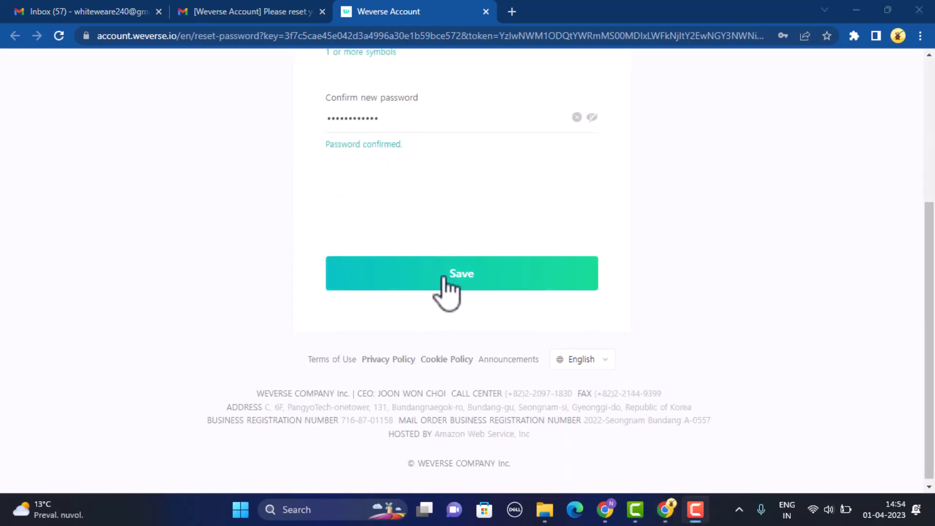
click(461, 273)
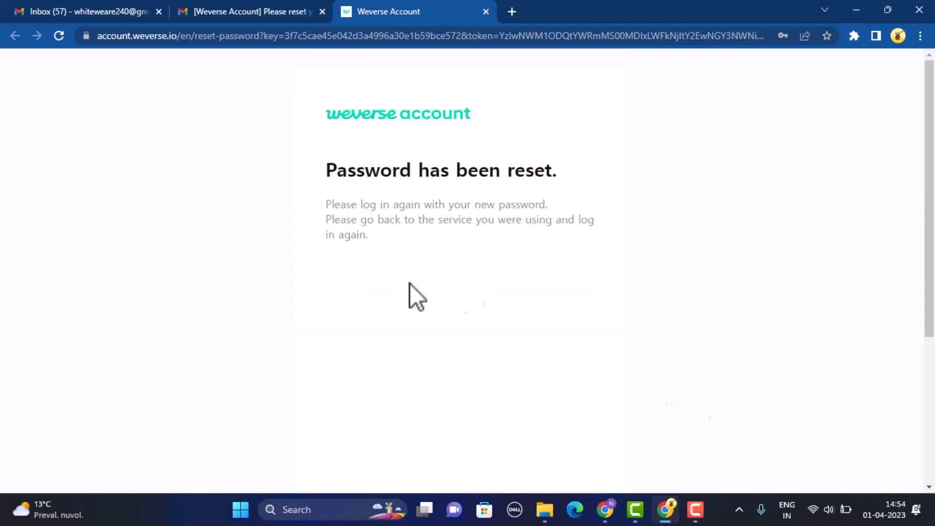
mouse_move(432, 301)
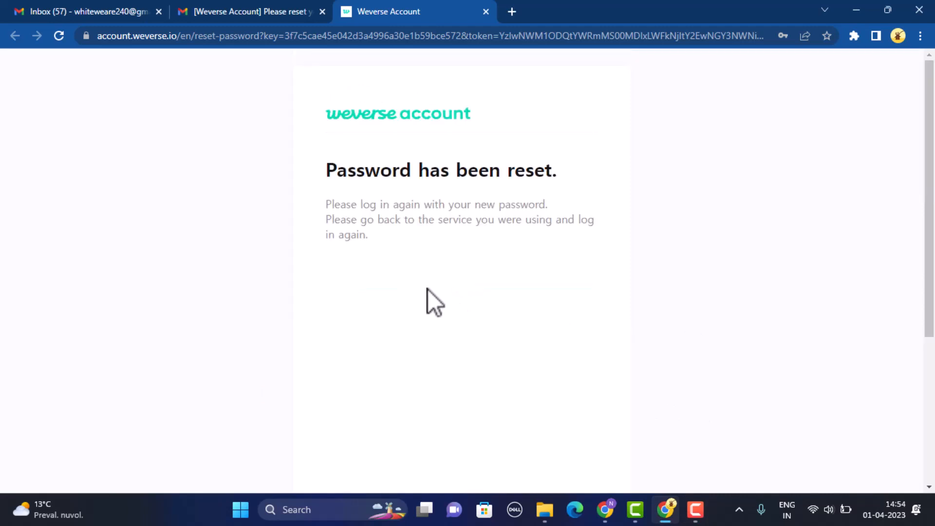
mouse_move(444, 301)
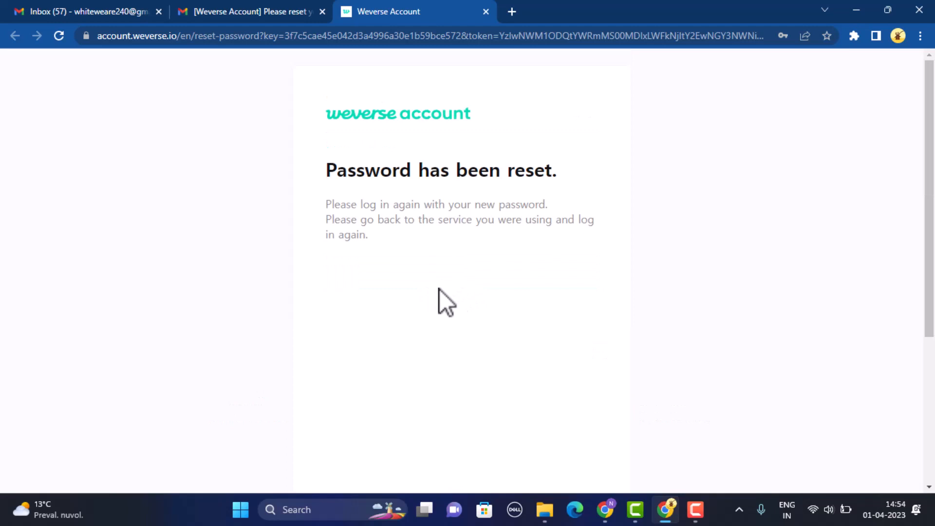
mouse_move(518, 120)
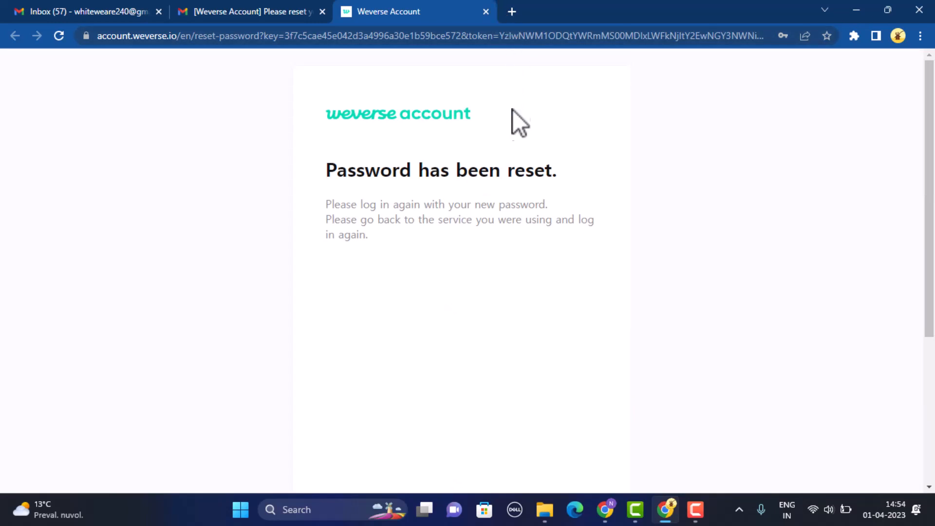
mouse_move(623, 192)
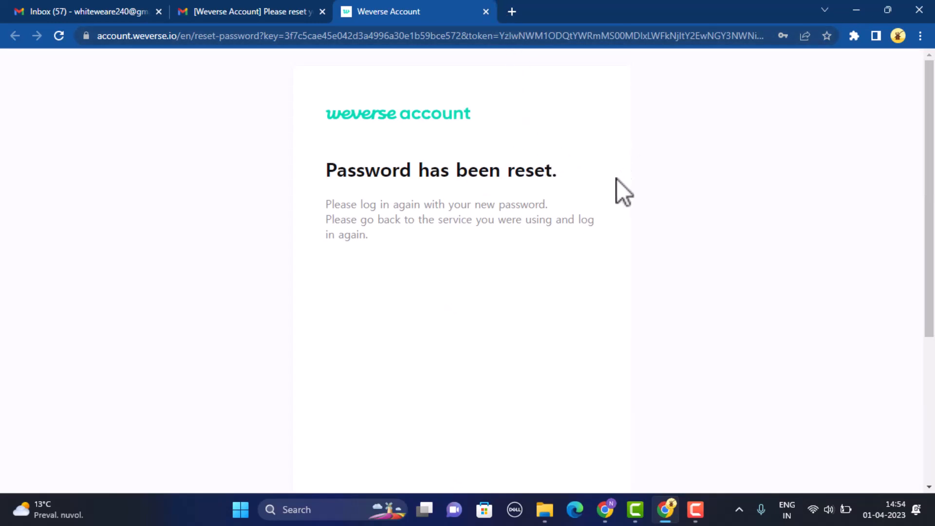
mouse_move(617, 200)
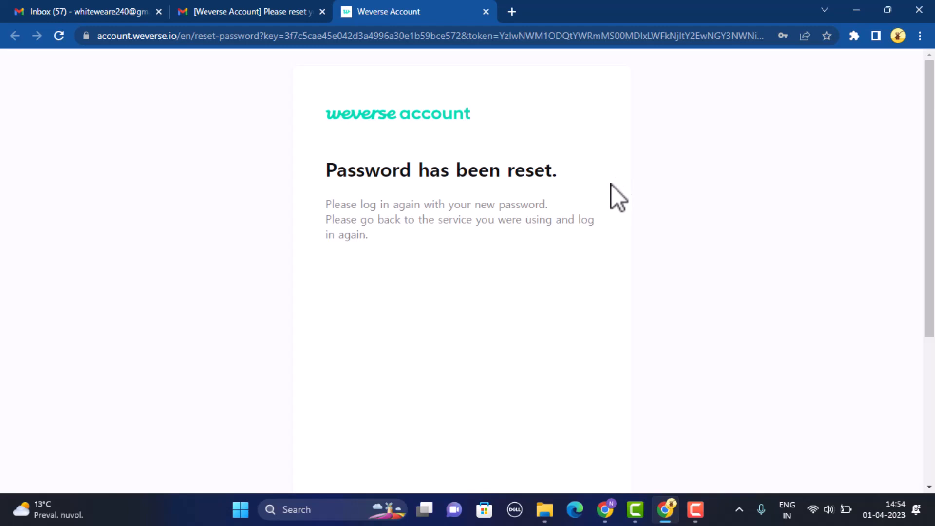
mouse_move(647, 205)
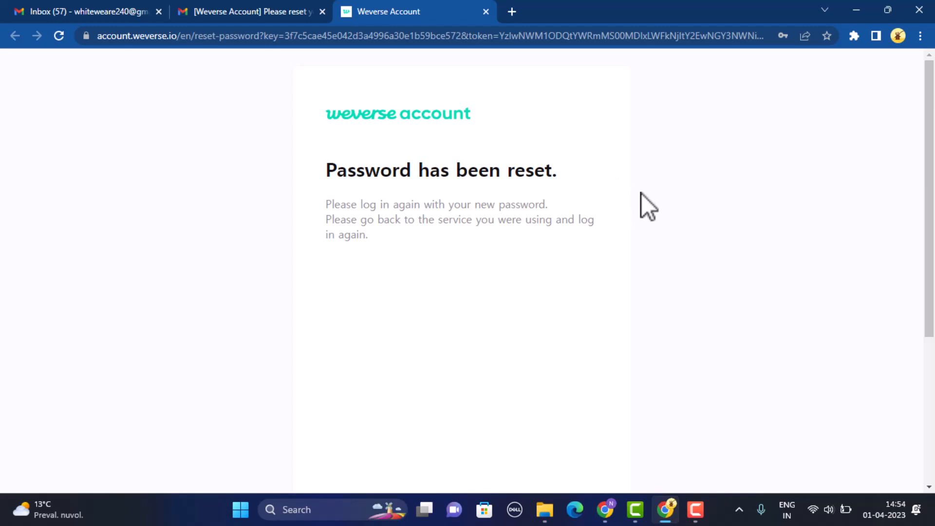
mouse_move(685, 188)
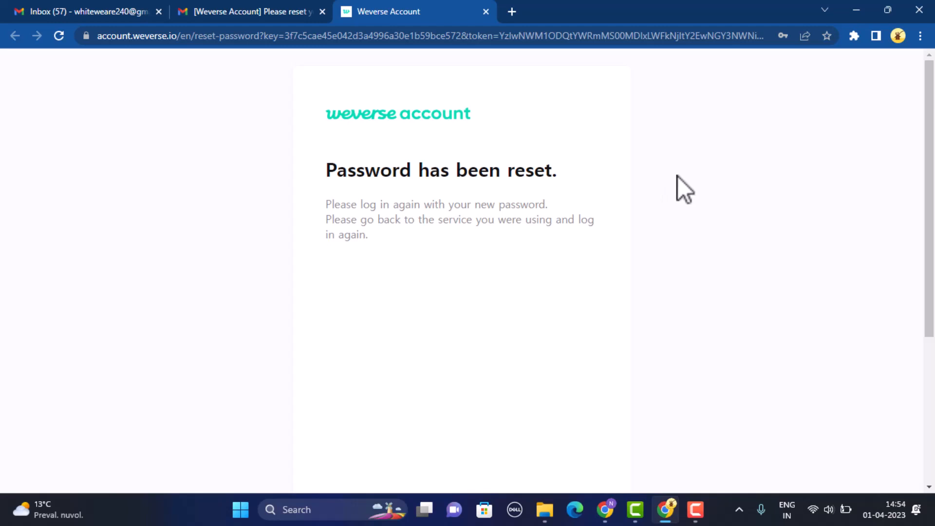
mouse_move(692, 205)
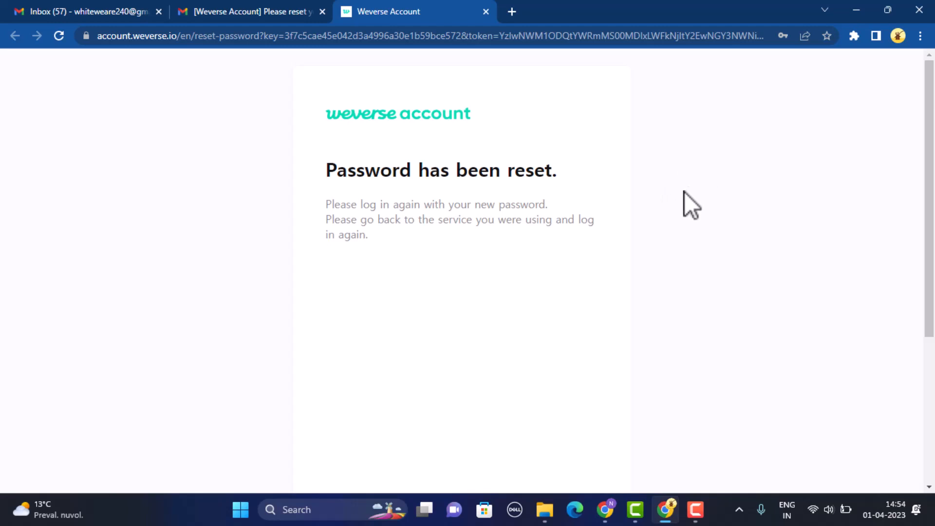
mouse_move(702, 181)
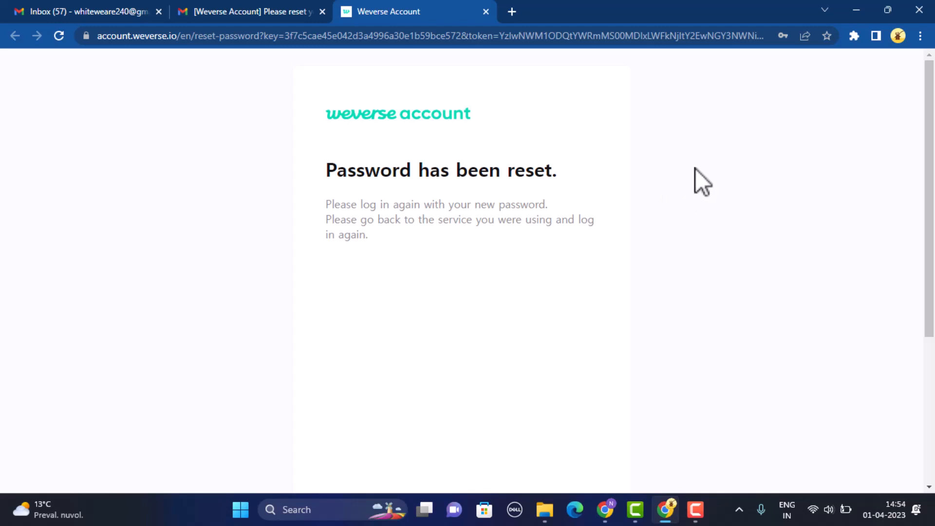